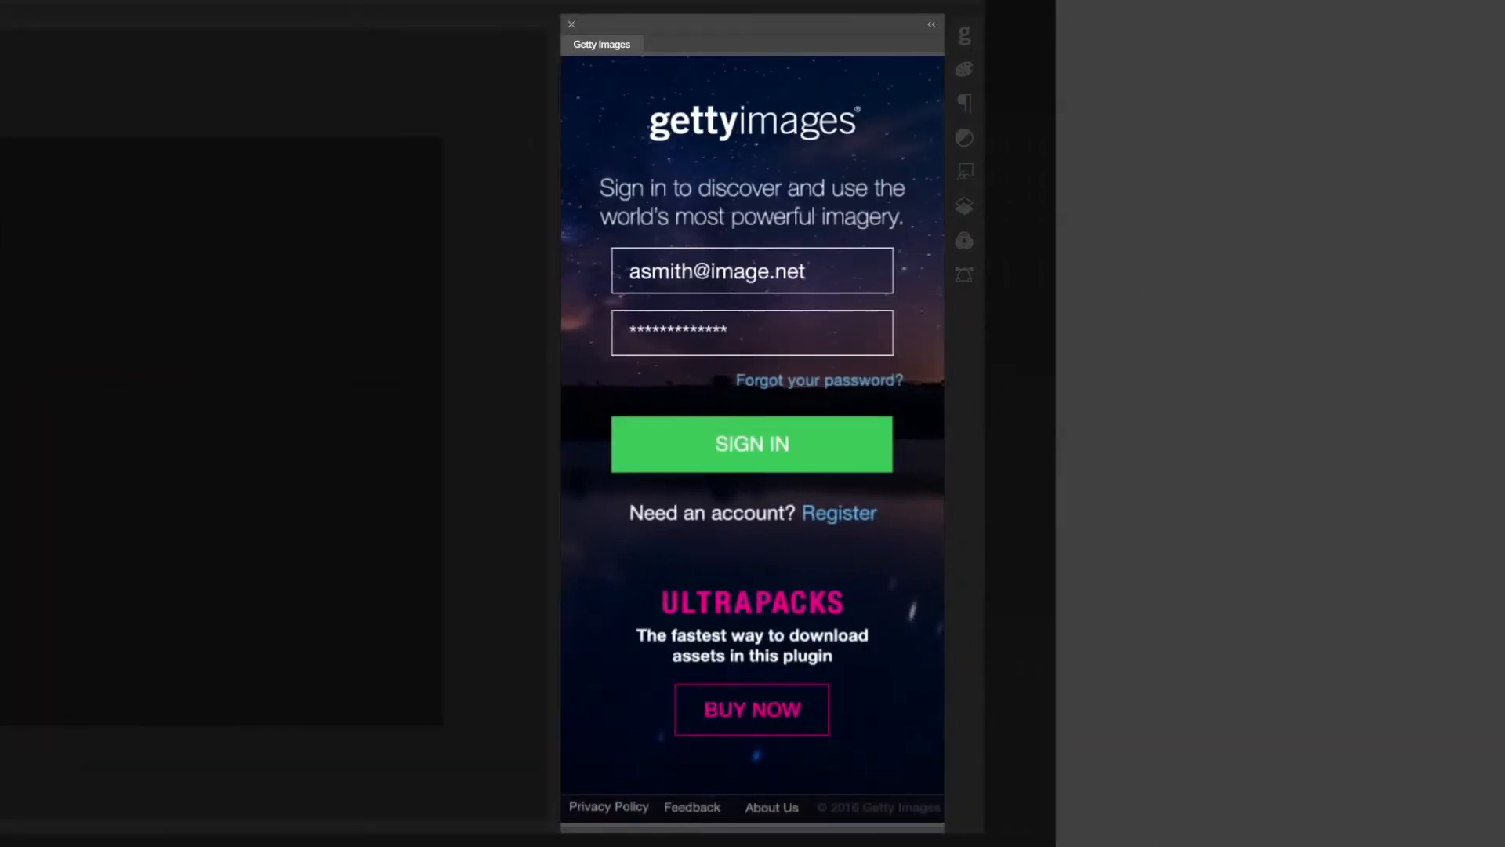
- Sign in to Getty Images, search 'surf', and place the watermarked barrel-surfing comp in the document
left_click(751, 444)
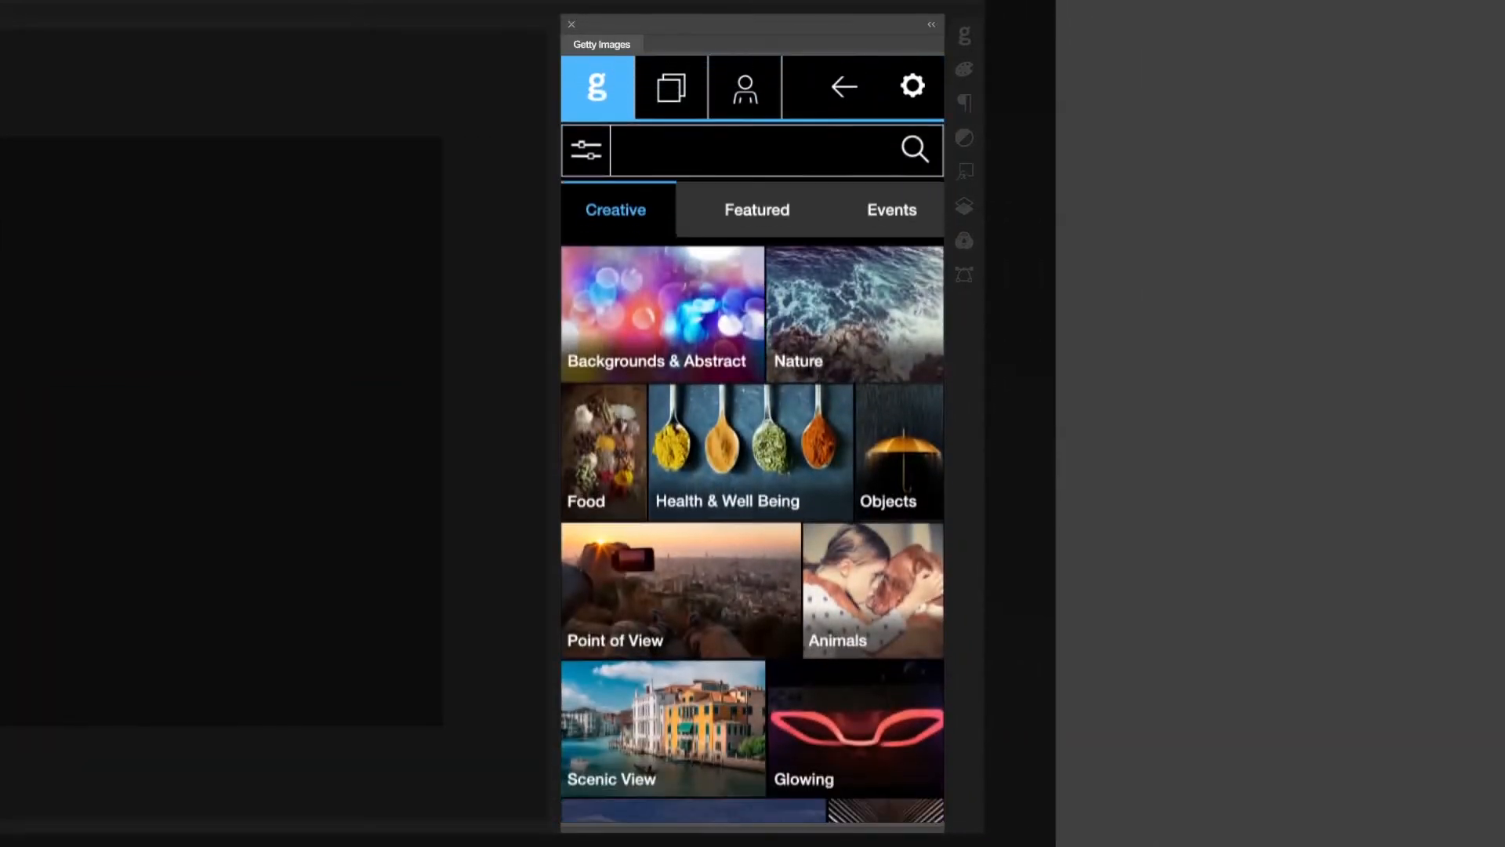
type("surf")
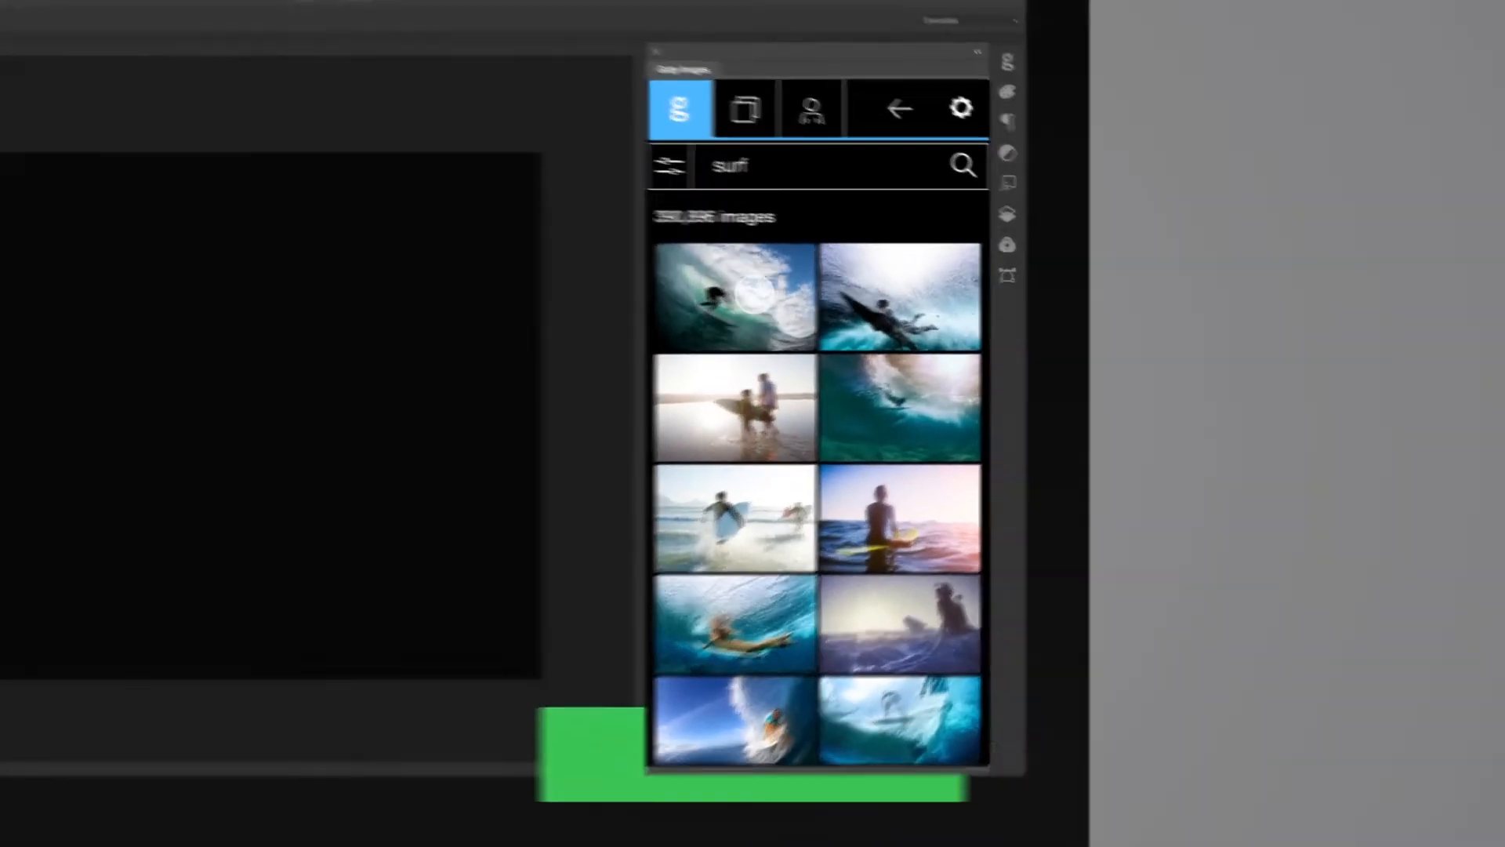
left_click(732, 294)
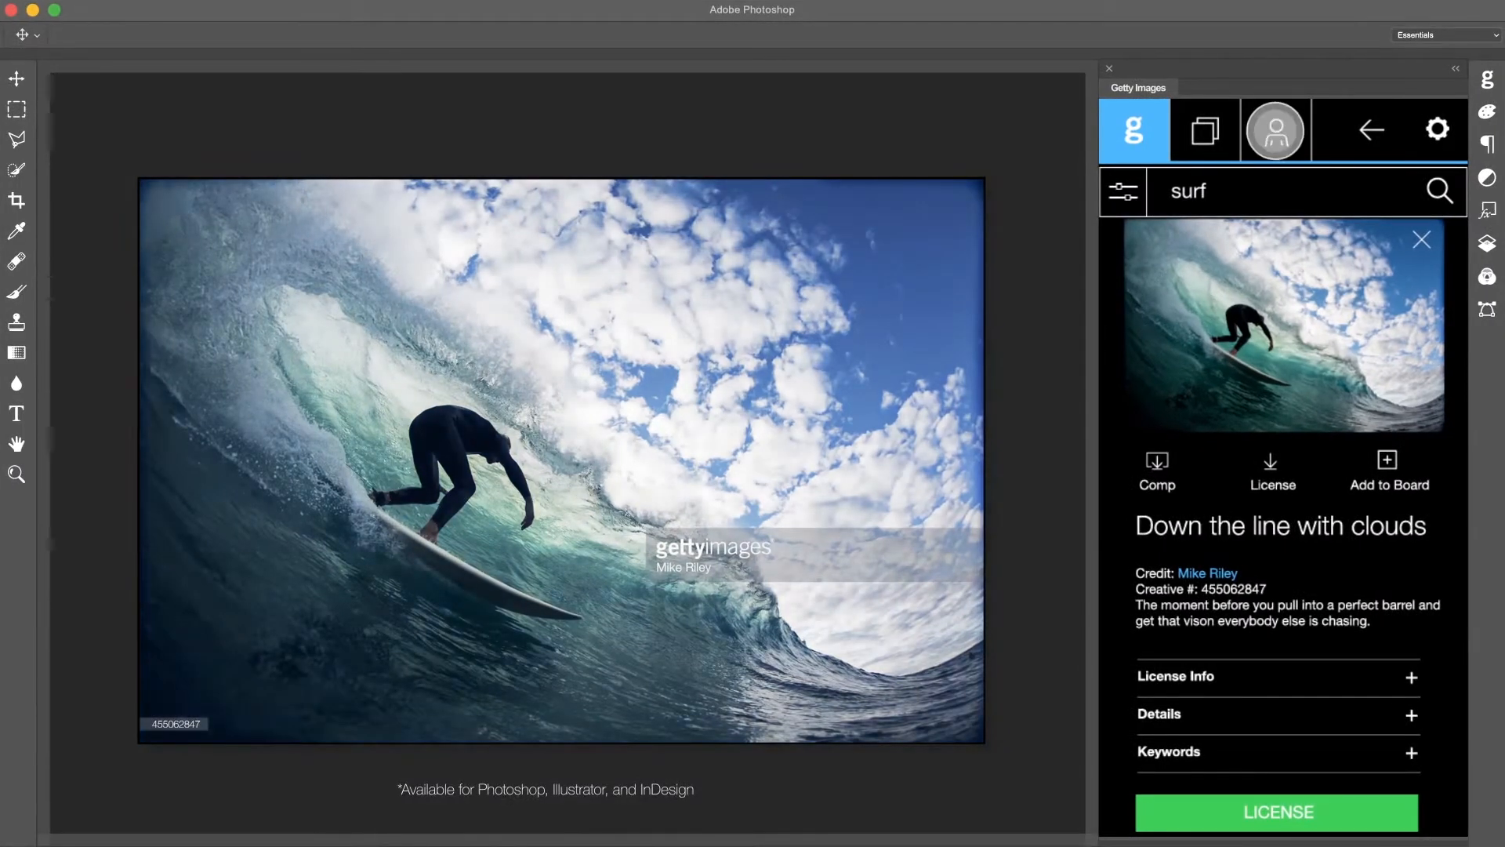
- Show the Getty Images account page listing agreements such as Premium Access and UltraPack
left_click(1276, 131)
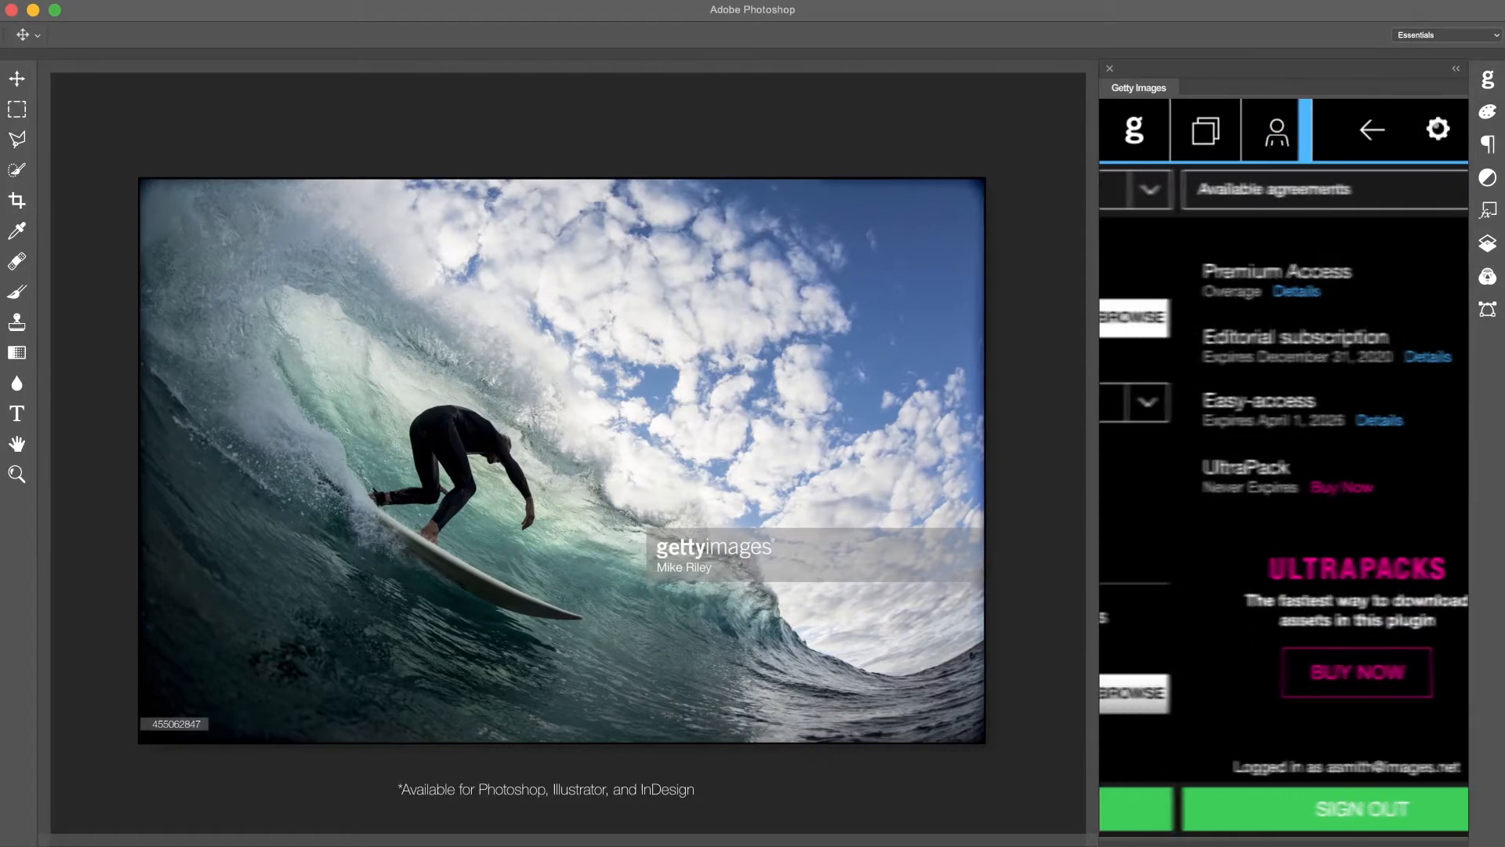
- Review download settings and search filters, then display the Surf Campaign board of saved photos
left_click(1438, 130)
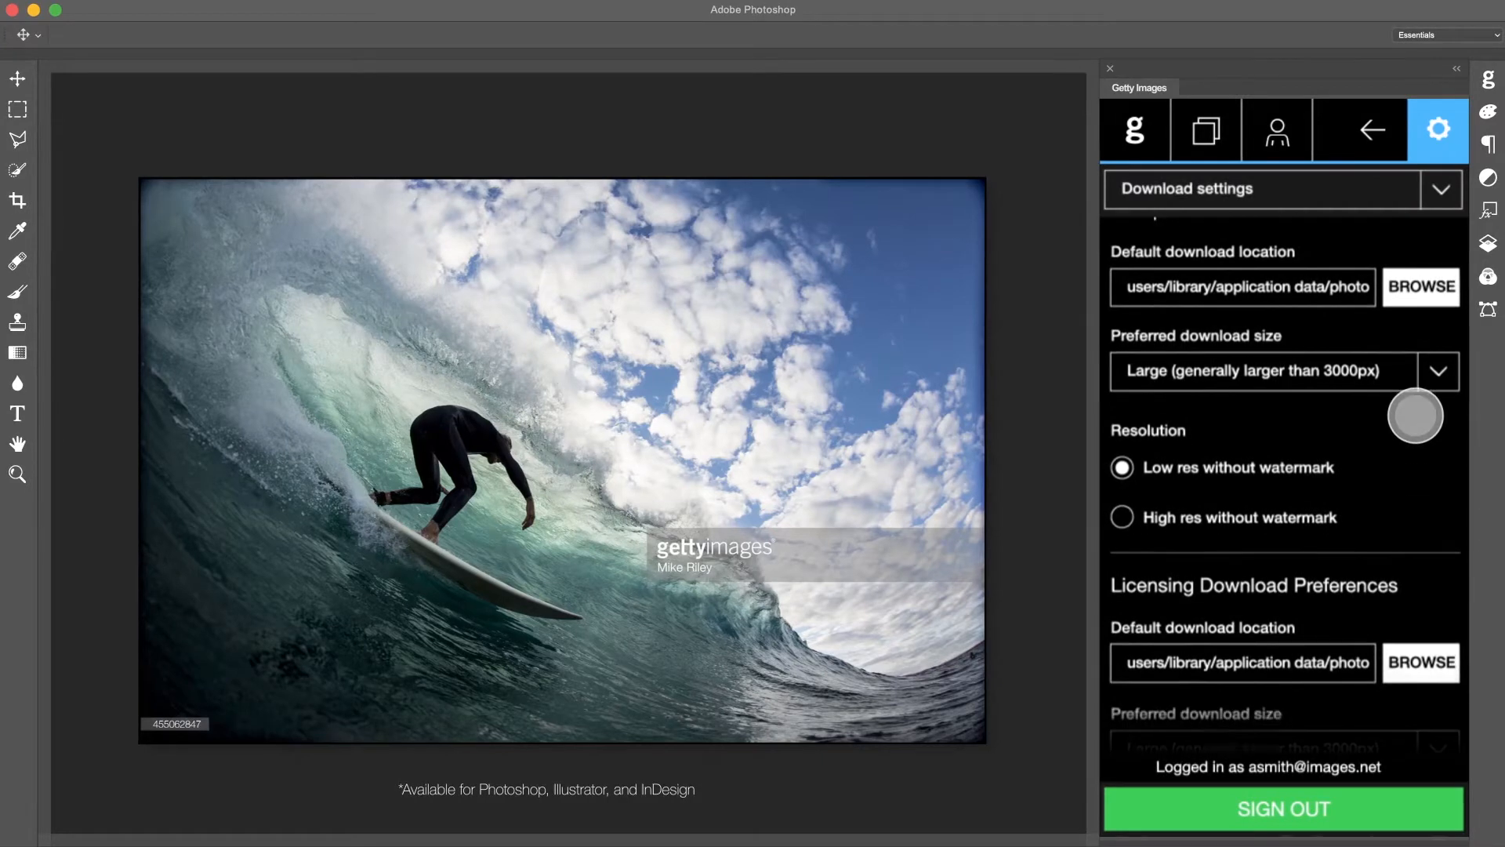
scroll("down", 3)
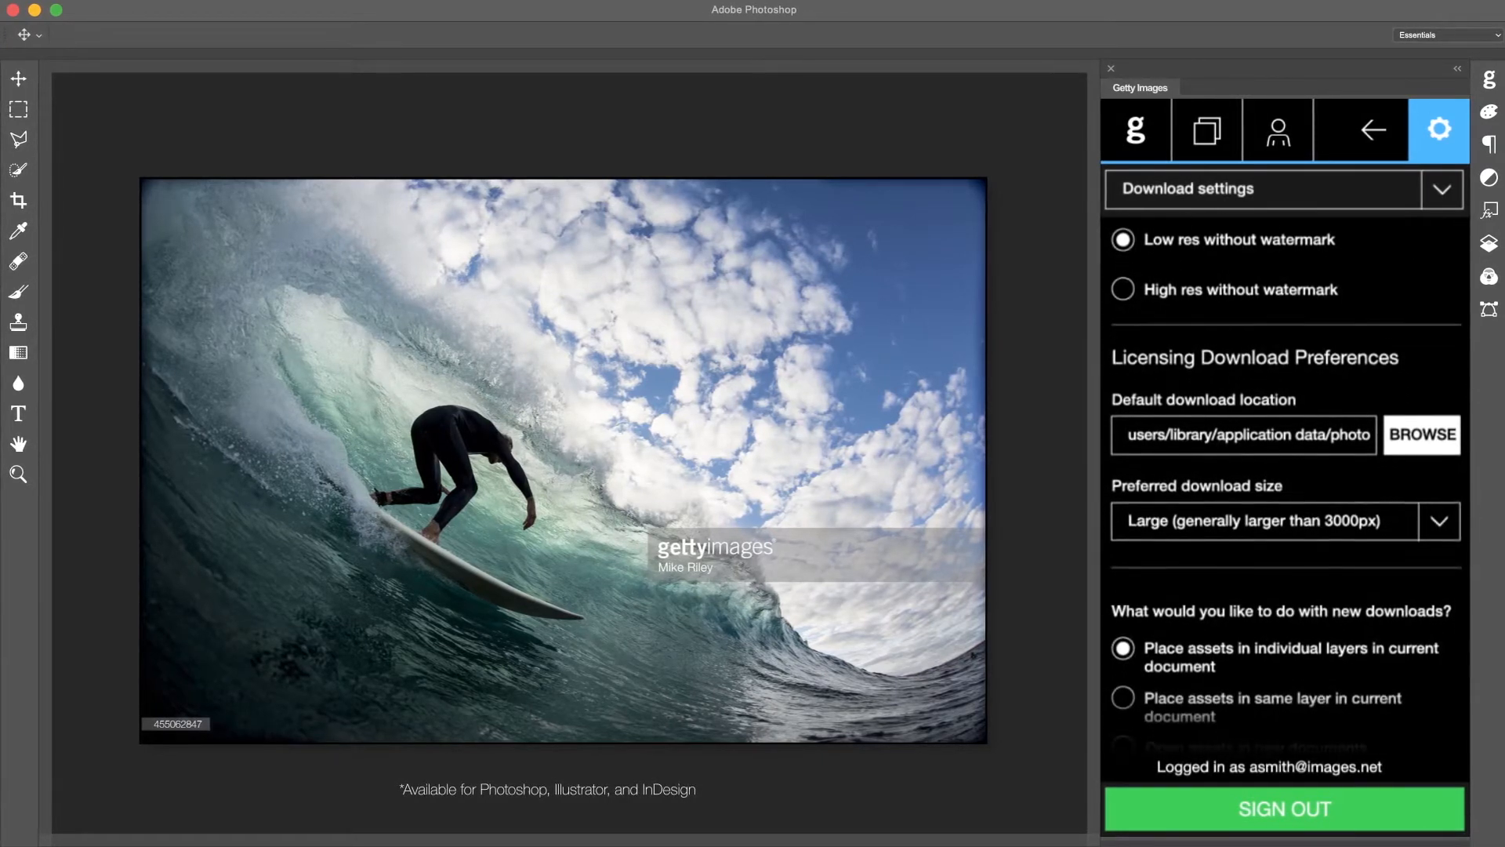
left_click(1135, 129)
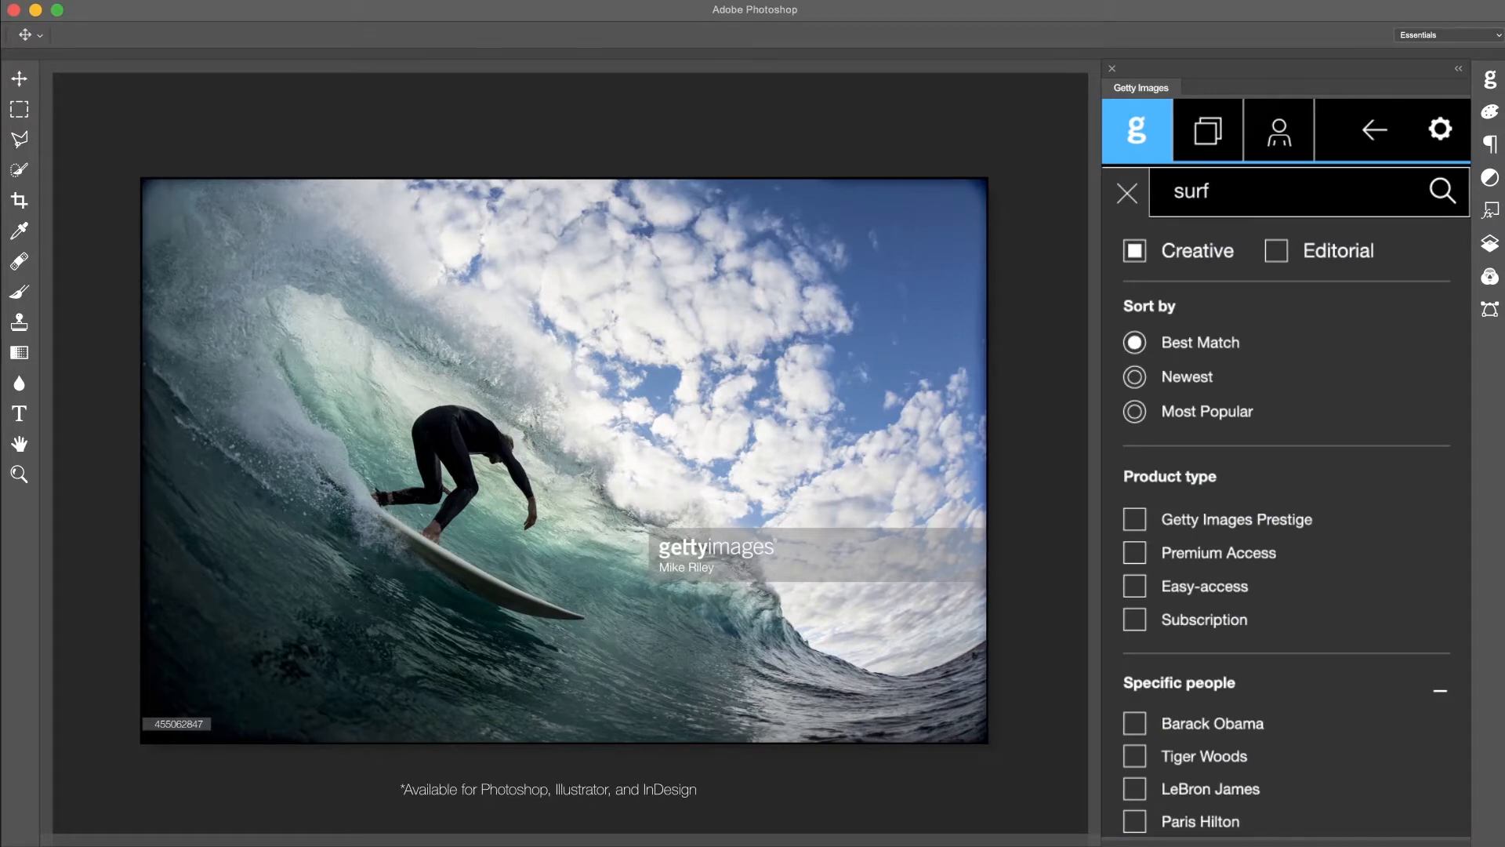
left_click(1207, 130)
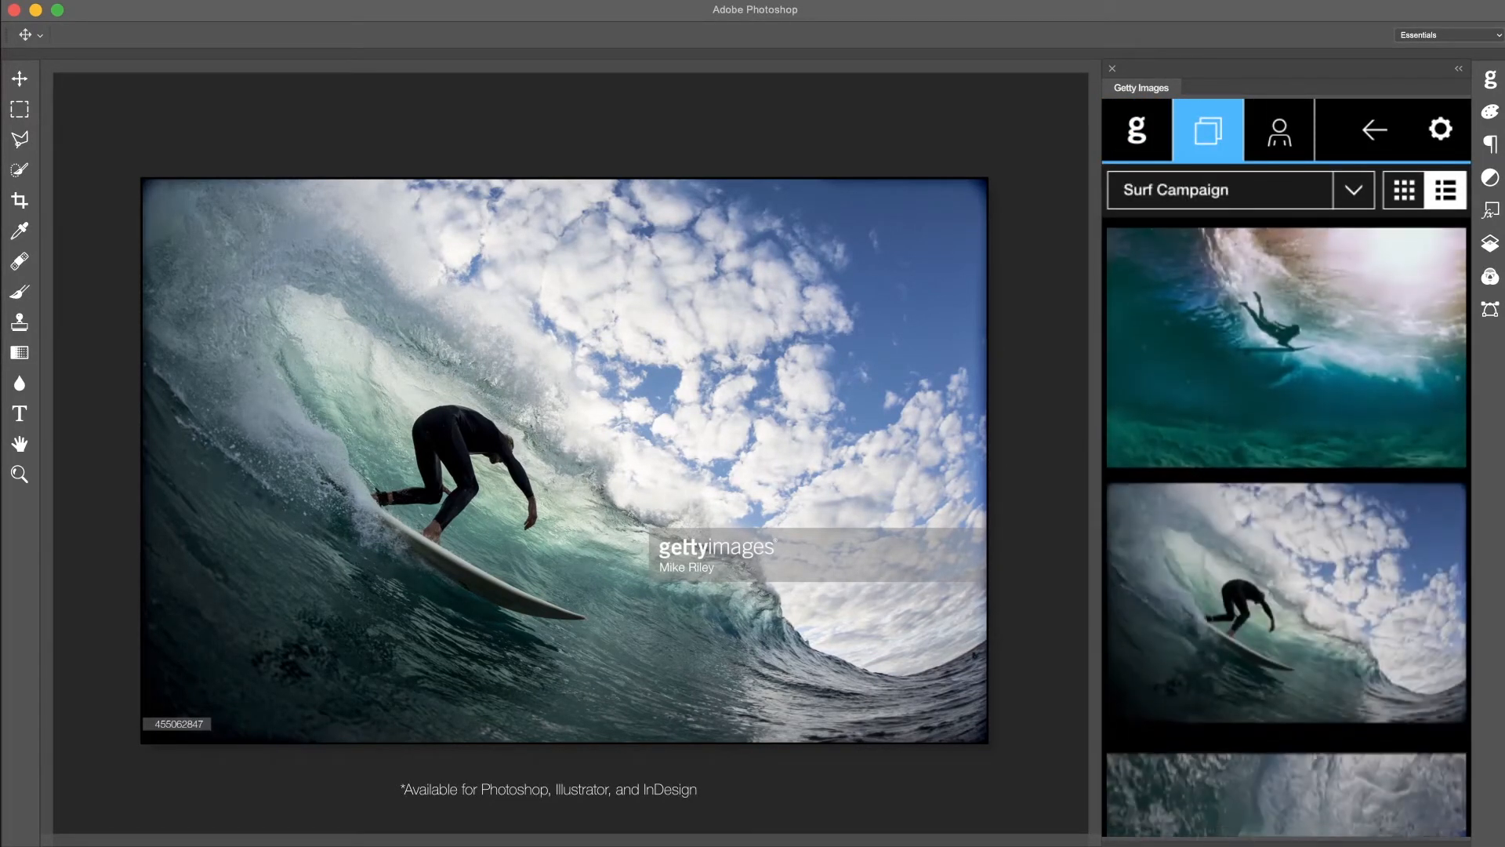
left_click(1284, 347)
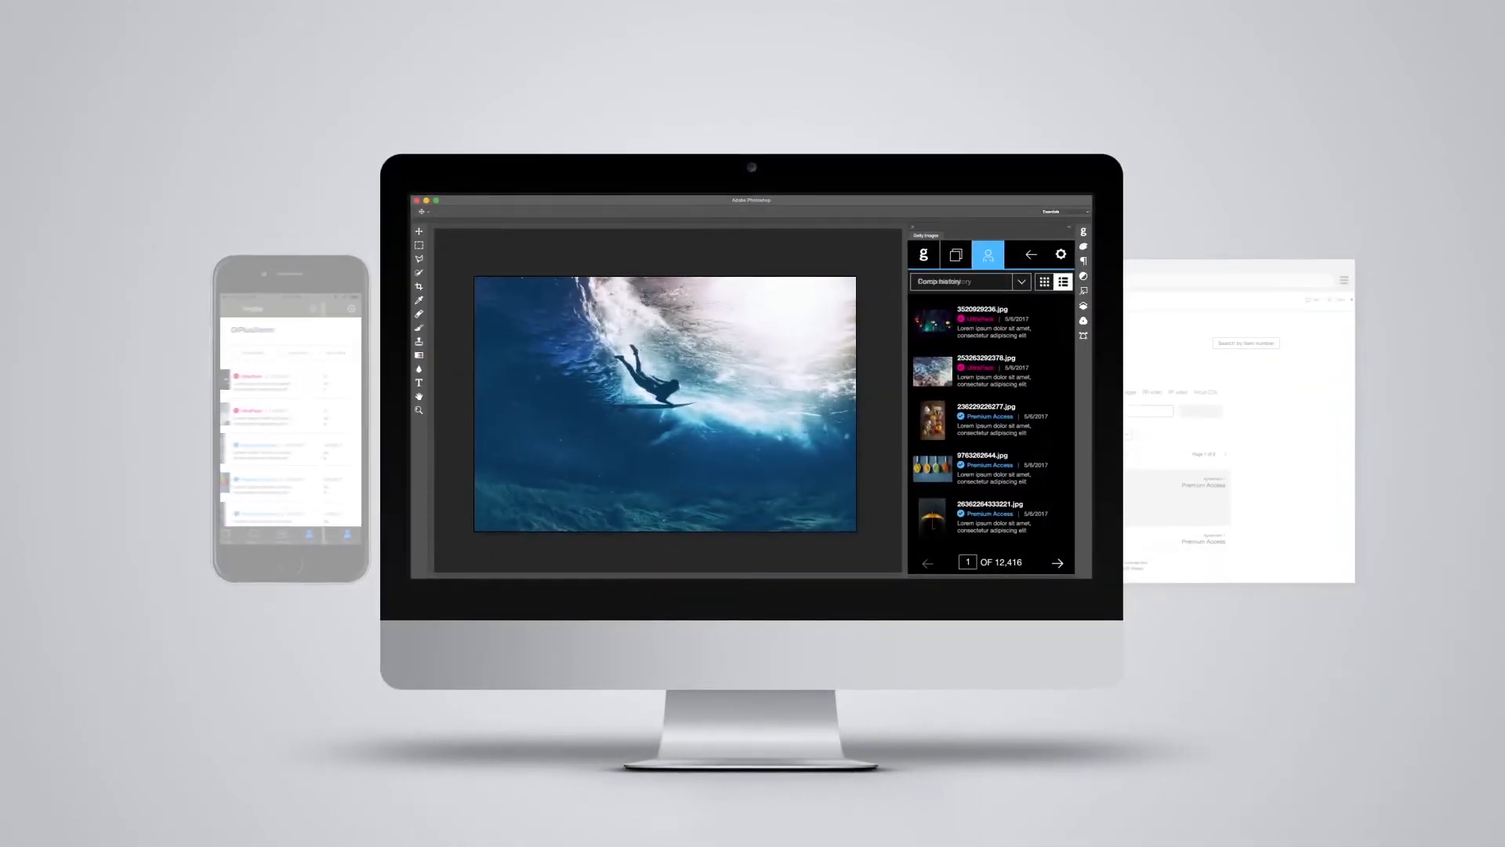
- Return from the comp download history to the Surf Campaign board
left_click(955, 254)
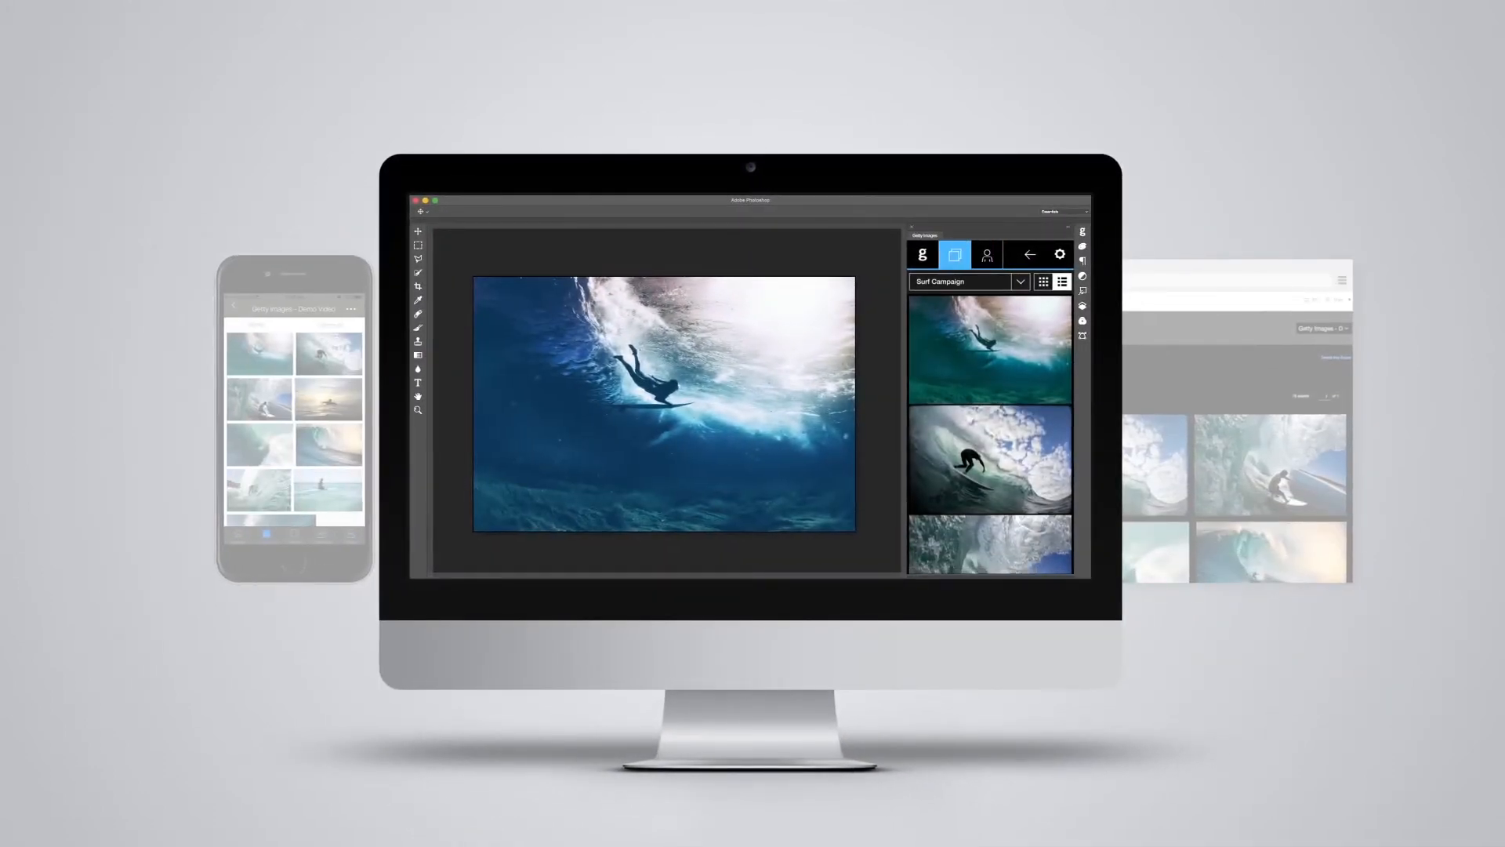